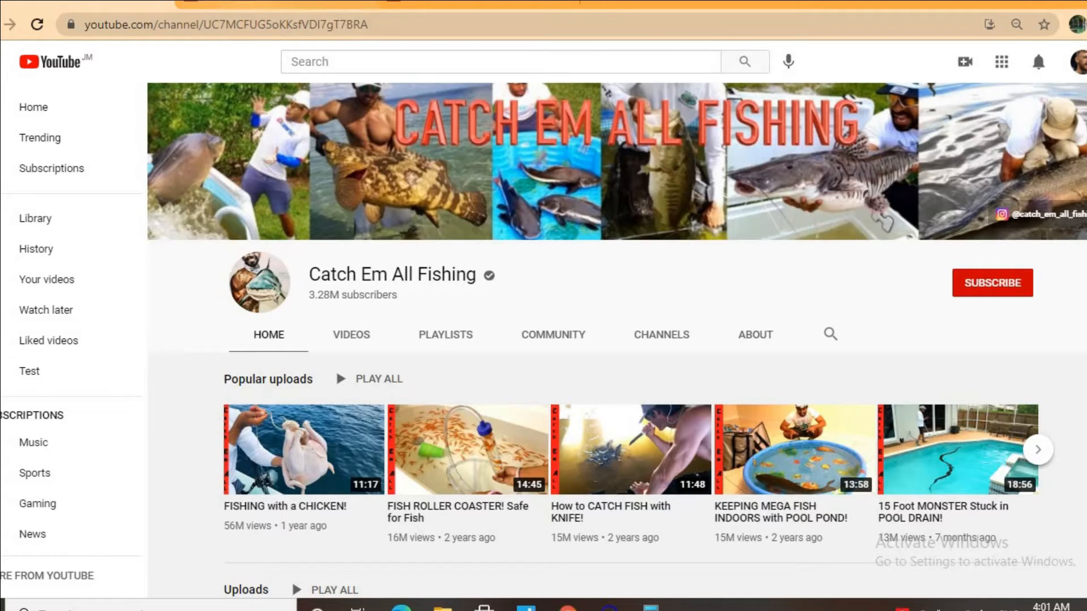
pyautogui.write('socialblade.com/youtube/channel/UC7MCFUG5oKKsfVDI7gT7BRA')
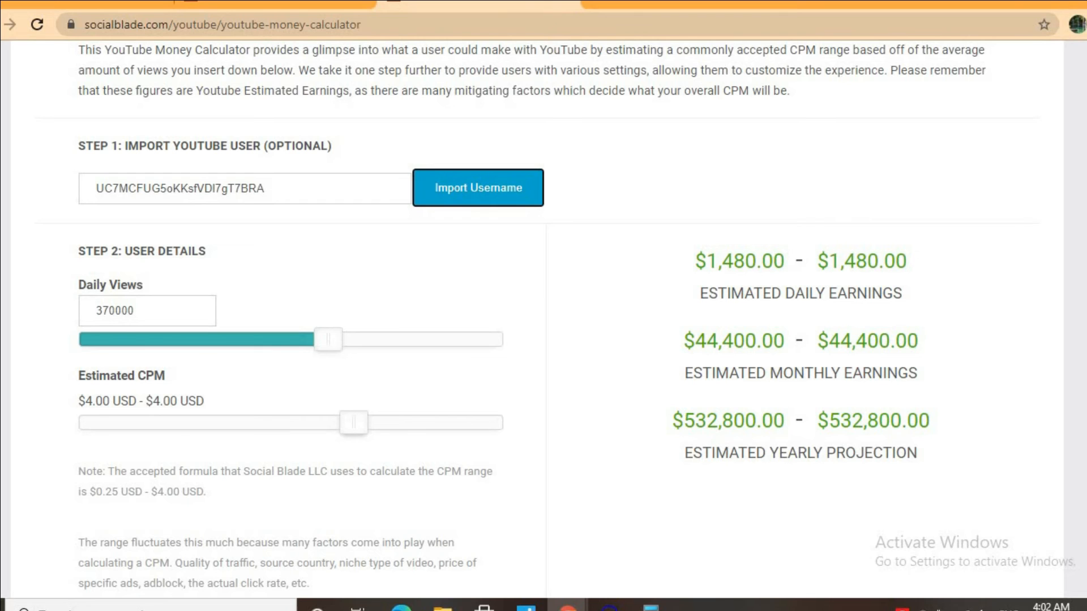
pyautogui.moveTo(728, 381)
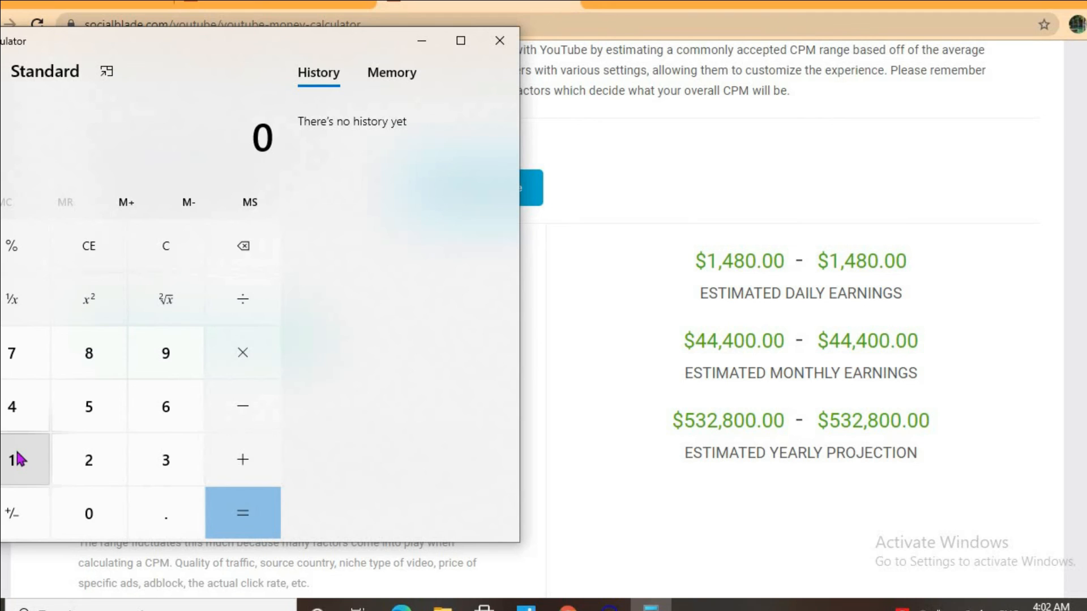
# - Multiply the $1,480 daily earnings by the 0.55 creator share to get 814
pyautogui.click(25, 407)
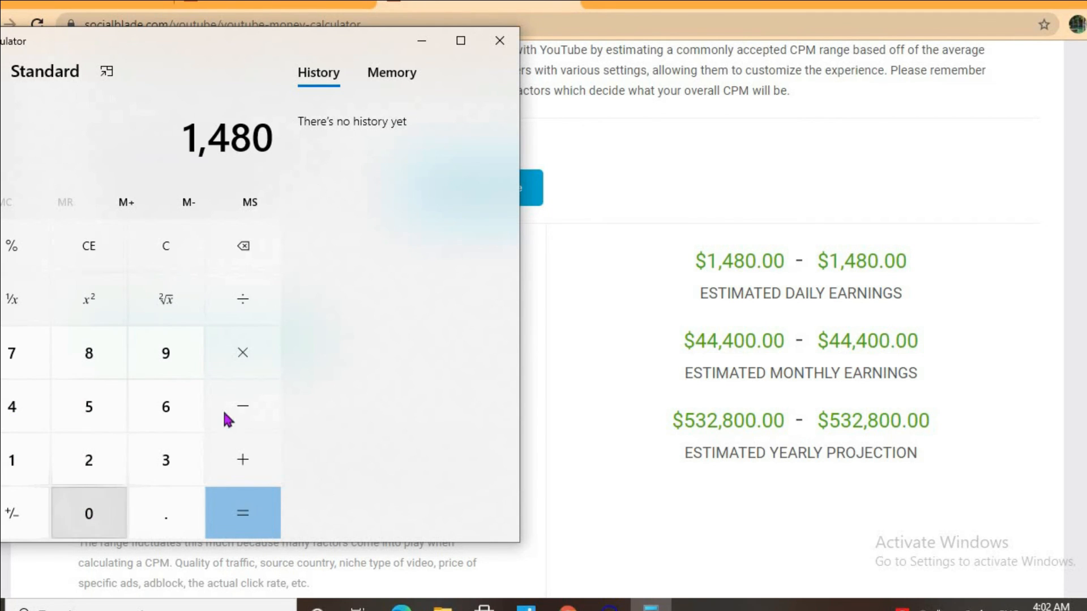
pyautogui.click(242, 352)
pyautogui.write('0.55')
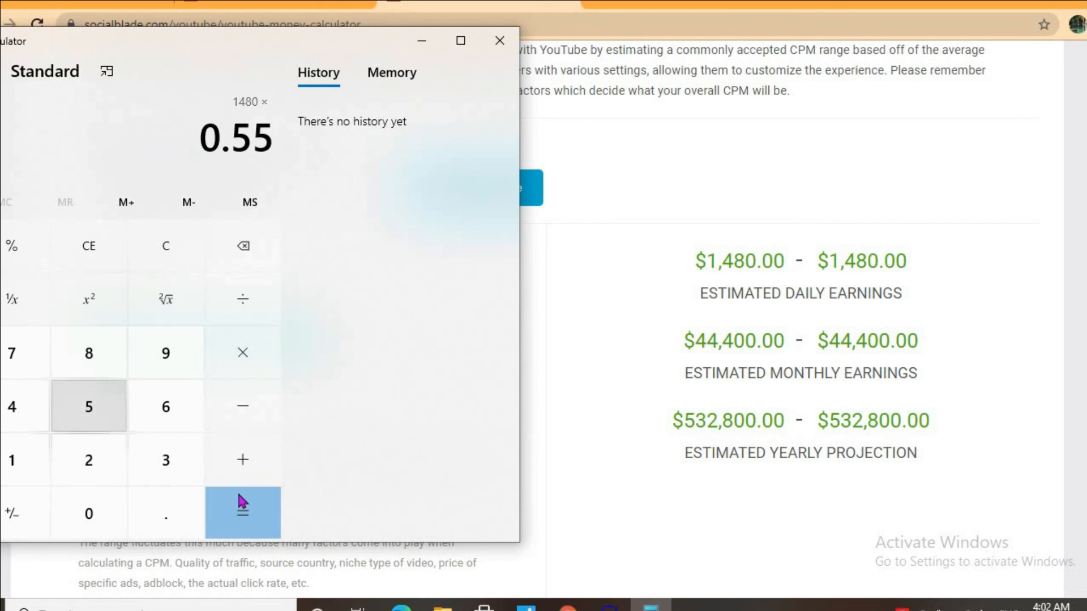
pyautogui.click(243, 512)
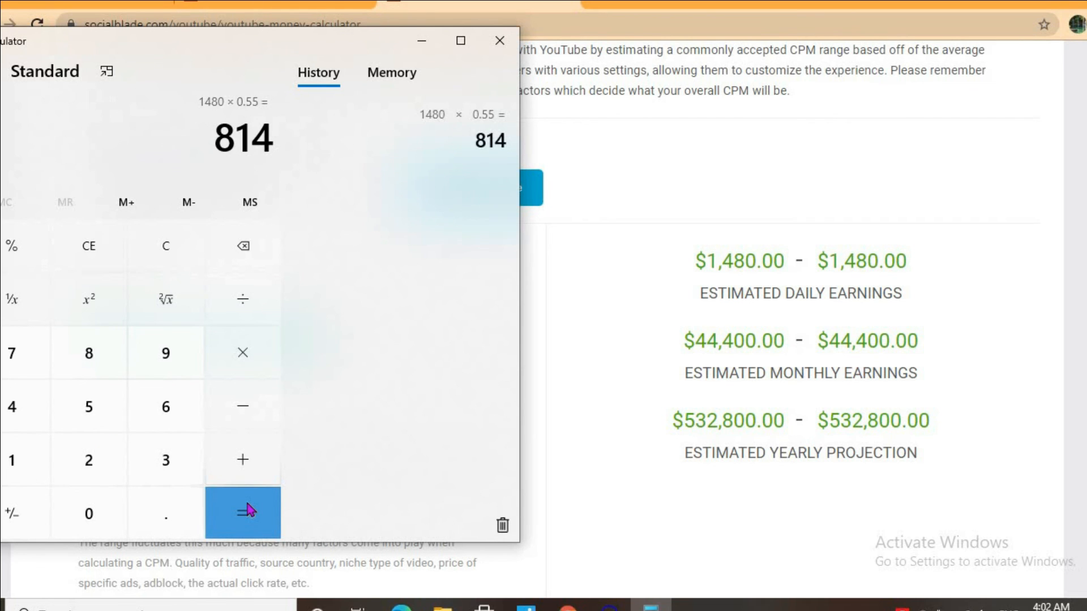
# - Scale 814 by 30 days and 12 months to reach 24,420 monthly and 293,040 yearly
pyautogui.click(242, 514)
pyautogui.write('30')
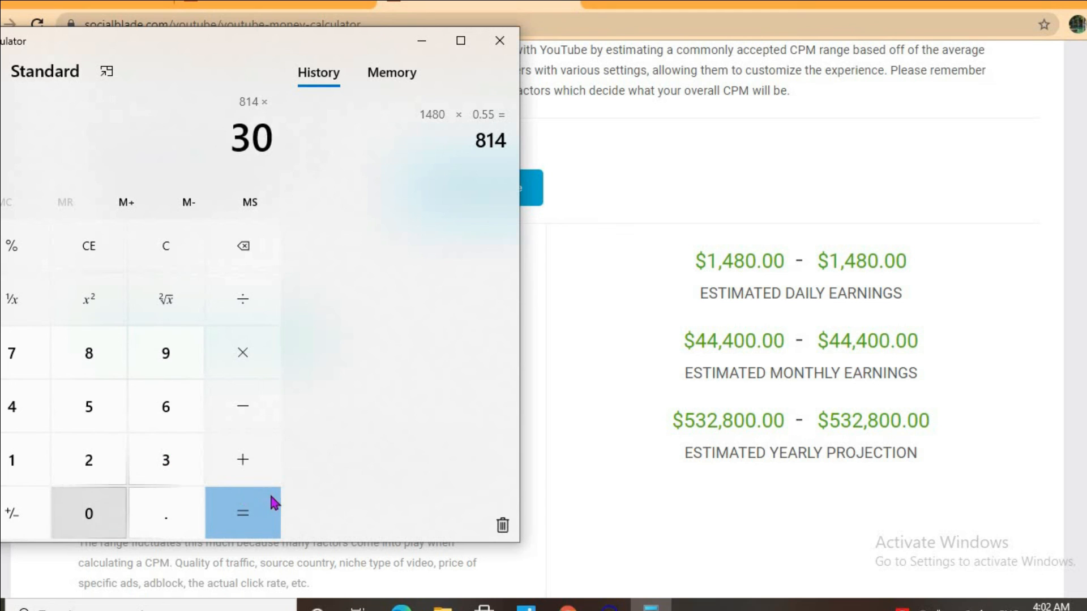
pyautogui.click(242, 513)
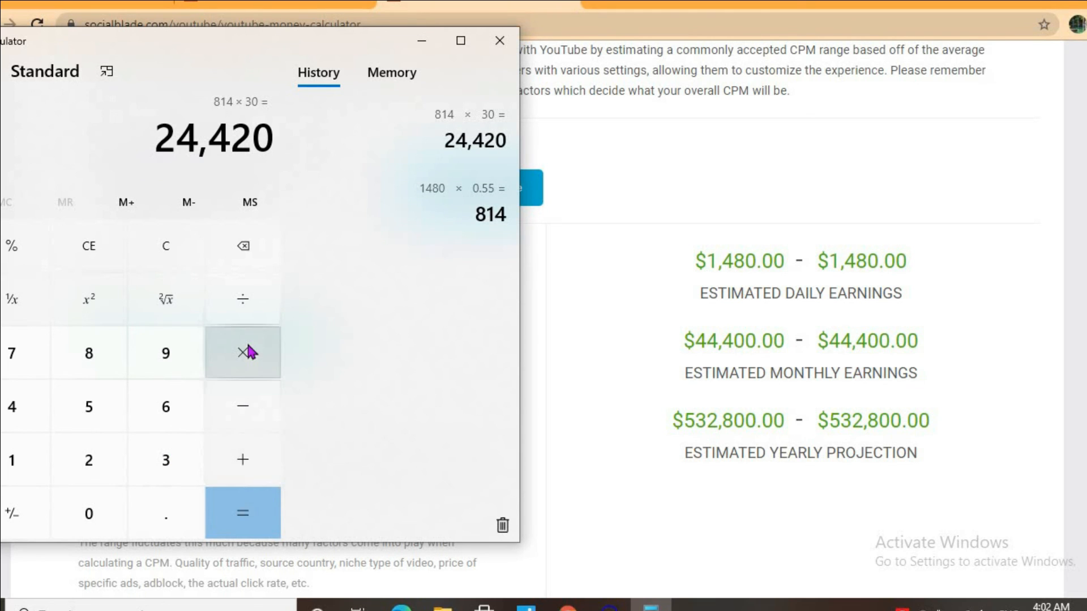
pyautogui.click(11, 459)
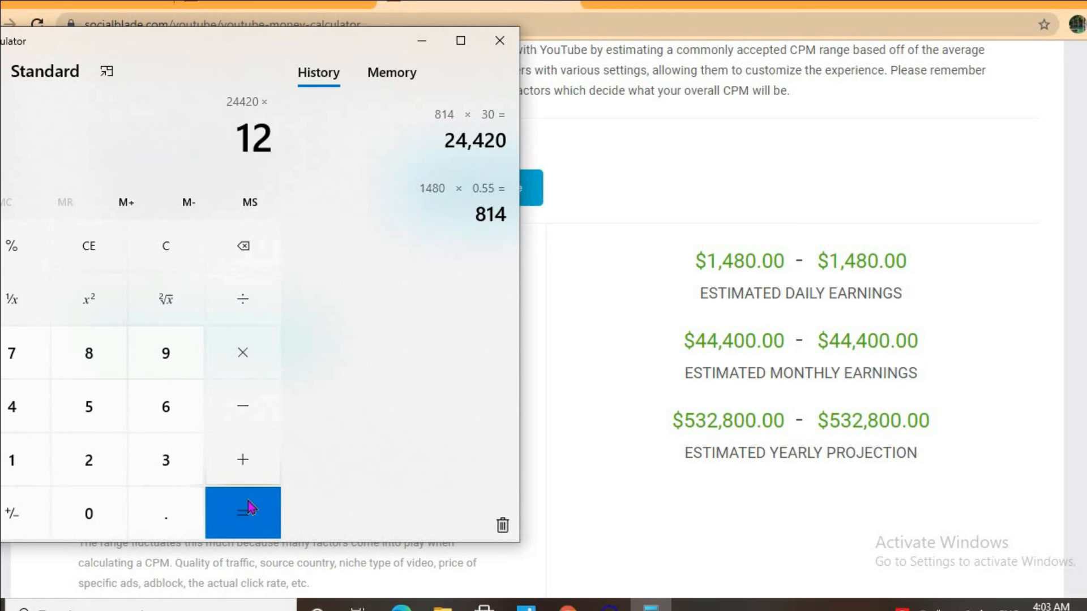
pyautogui.click(242, 513)
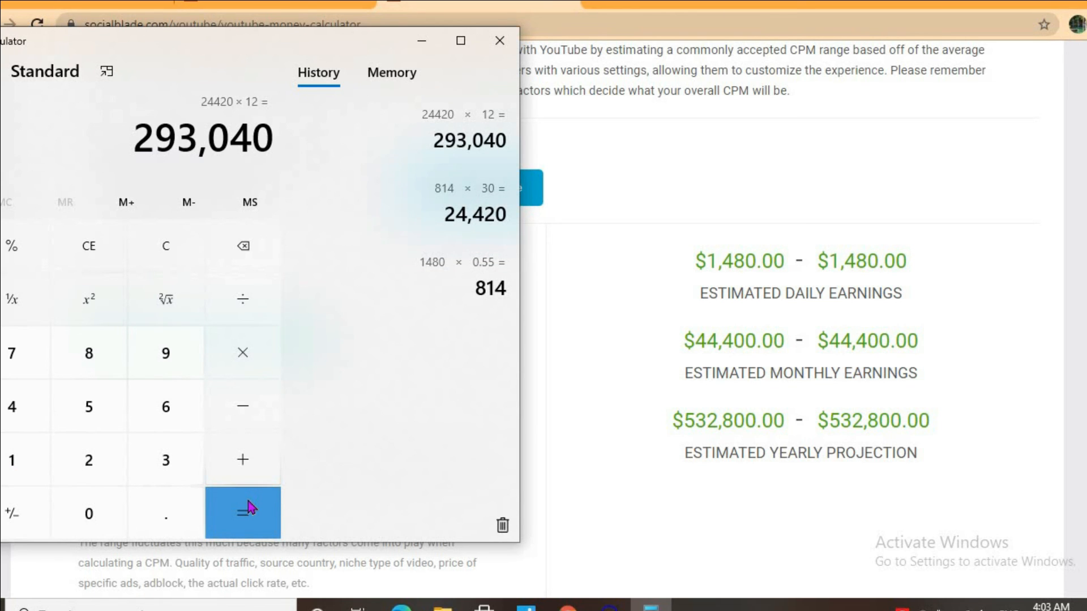